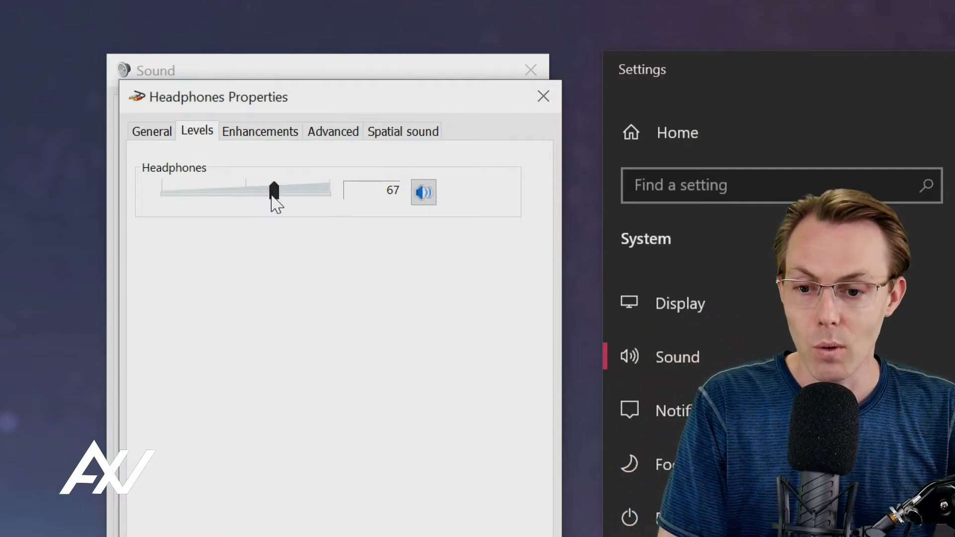
# - Lower the headphones level to 22 and disable all headphone enhancements
pyautogui.moveTo(273, 191); pyautogui.dragTo(197, 191)
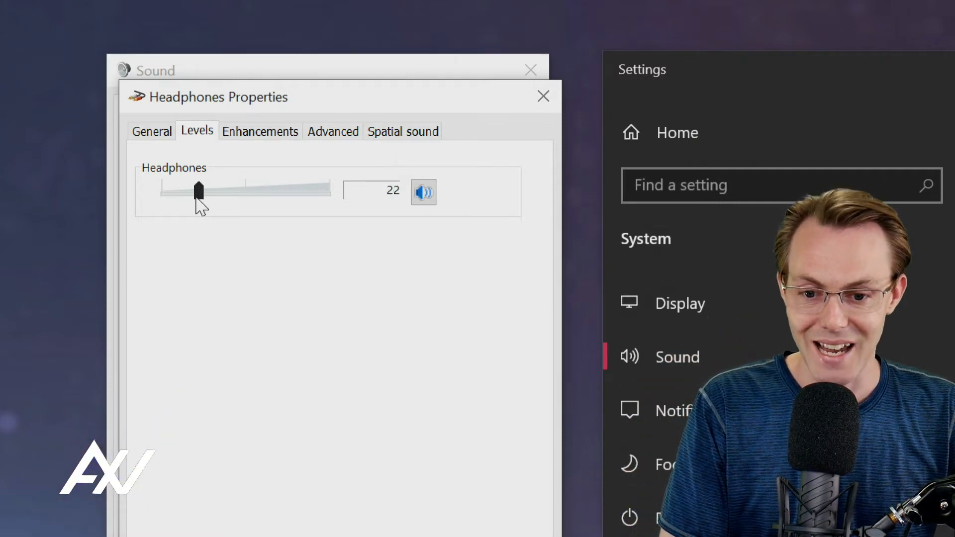
pyautogui.click(260, 131)
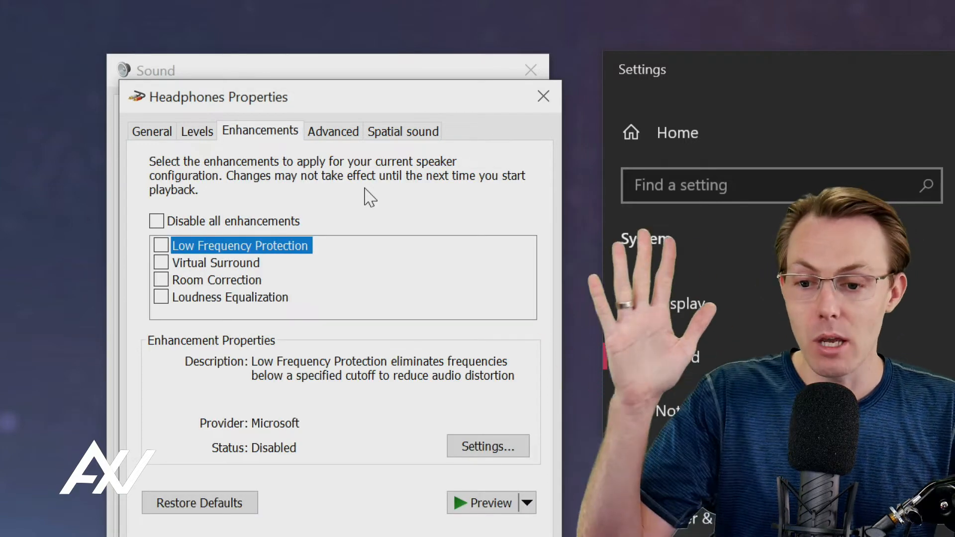
pyautogui.click(156, 221)
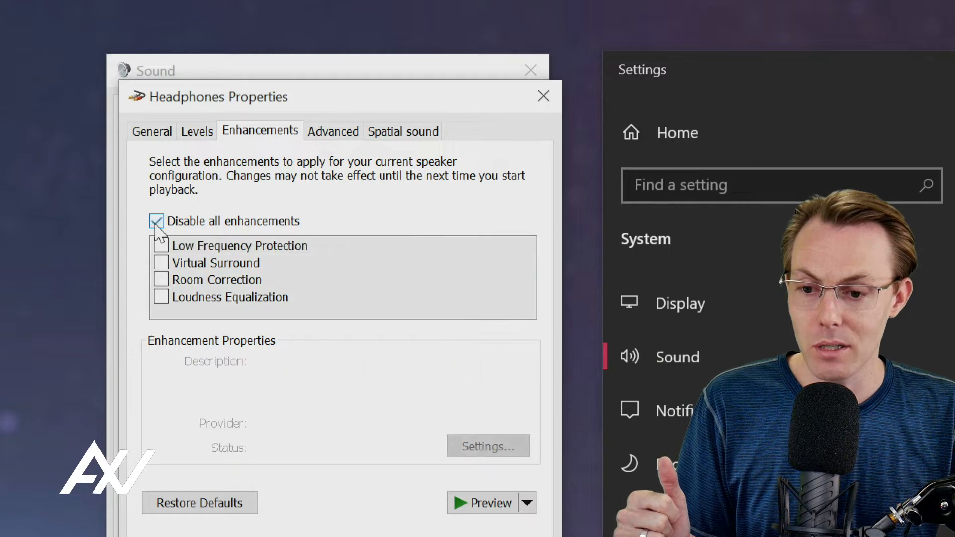
pyautogui.click(333, 132)
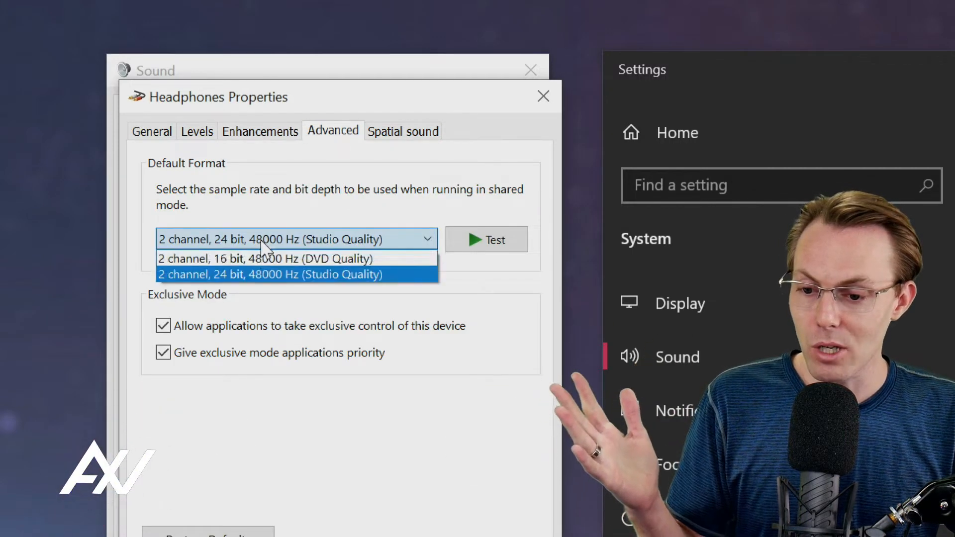
pyautogui.moveTo(256, 280)
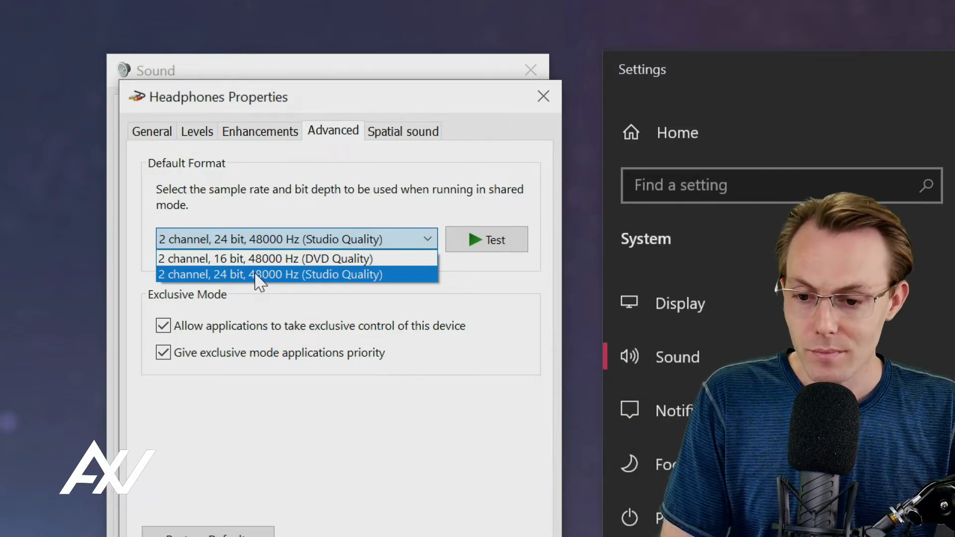
# - Set headphones format to 2 channel, 24 bit, 48000 Hz and review spatial sound as Off
pyautogui.click(271, 275)
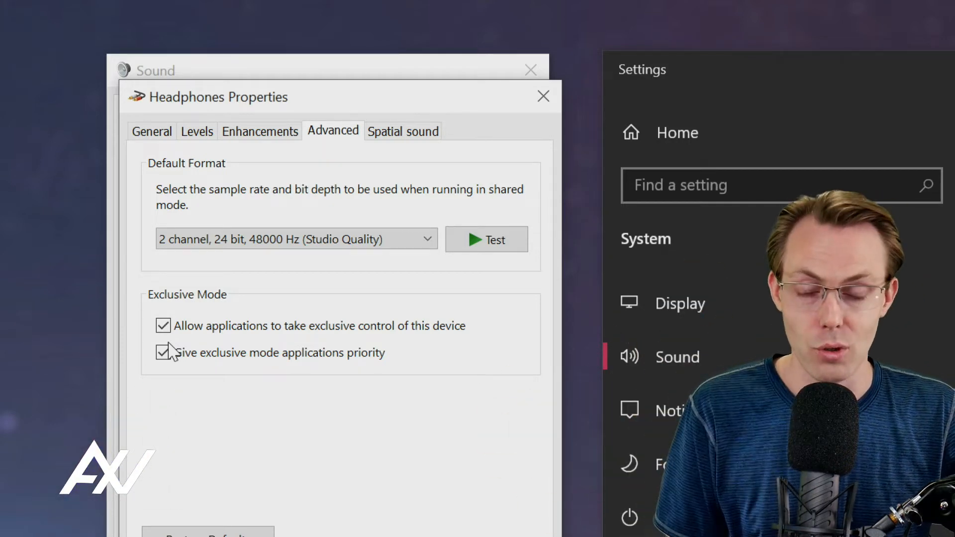
pyautogui.click(403, 130)
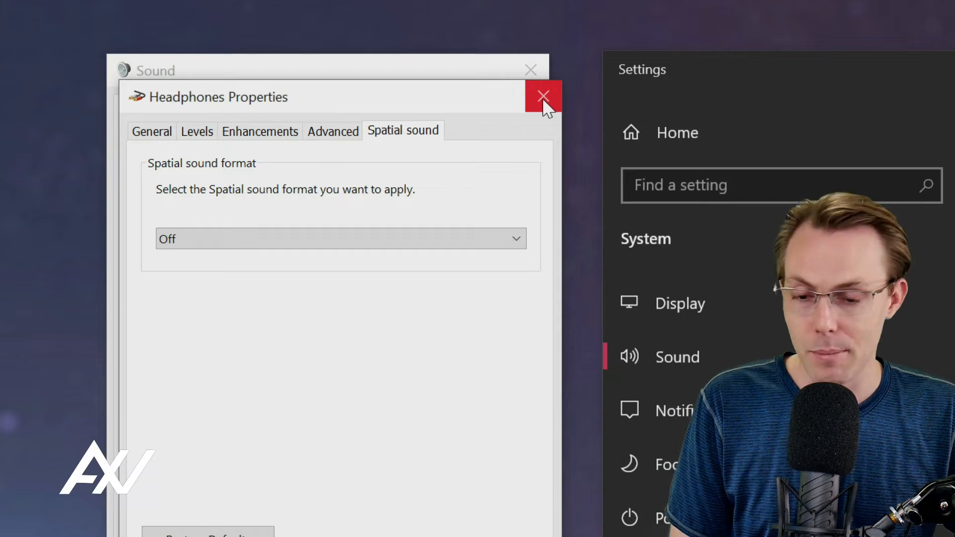
# - Close Headphones Properties and bring up the Elgato Wave:1 Mic In recording device properties
pyautogui.click(543, 97)
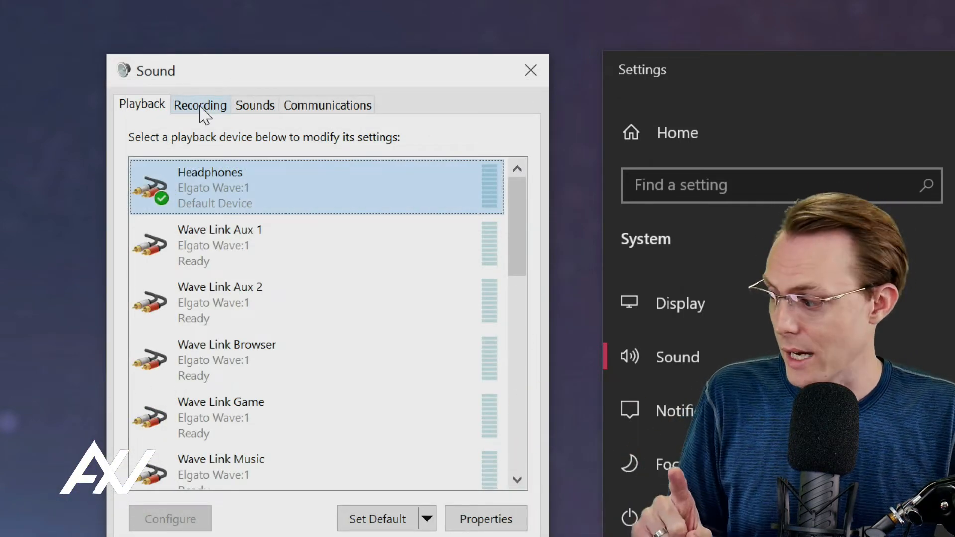
pyautogui.click(200, 104)
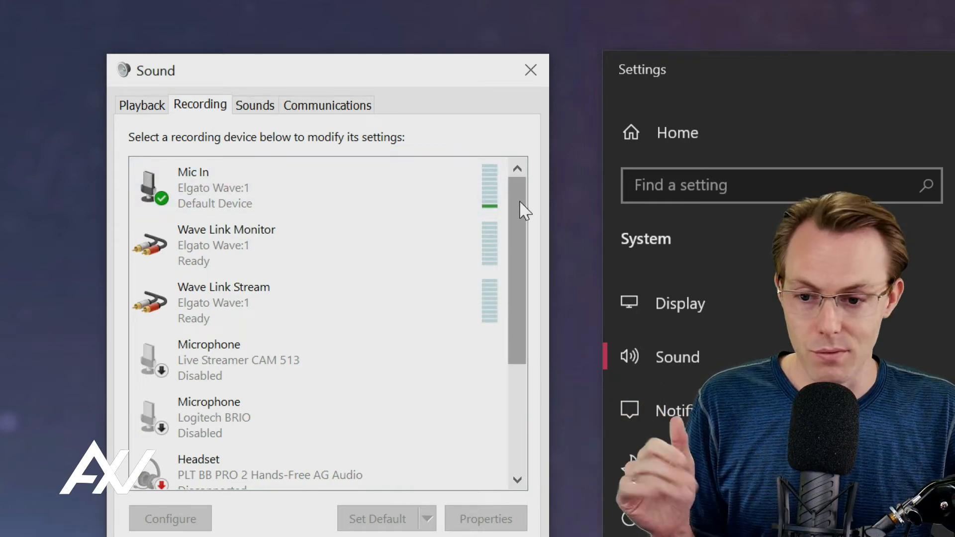
pyautogui.moveTo(524, 209)
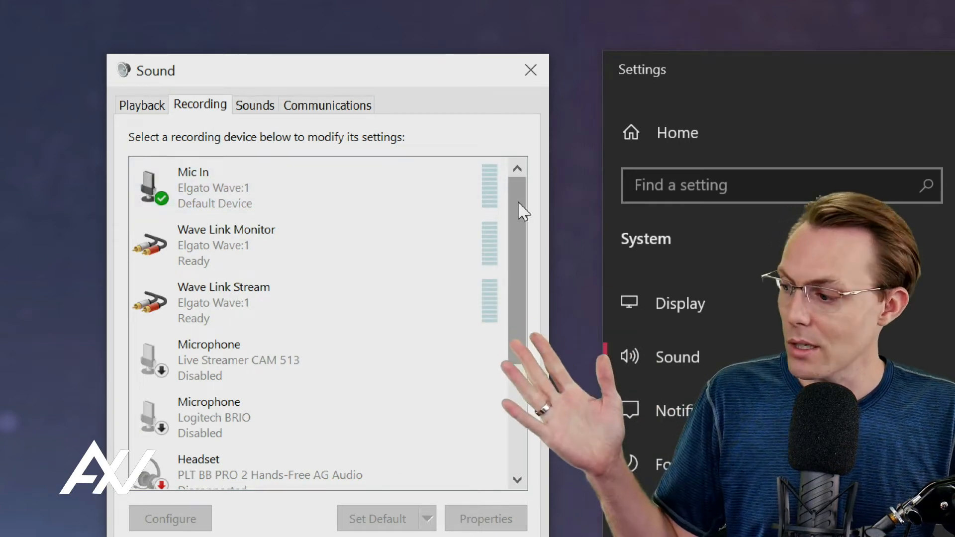
pyautogui.click(243, 188)
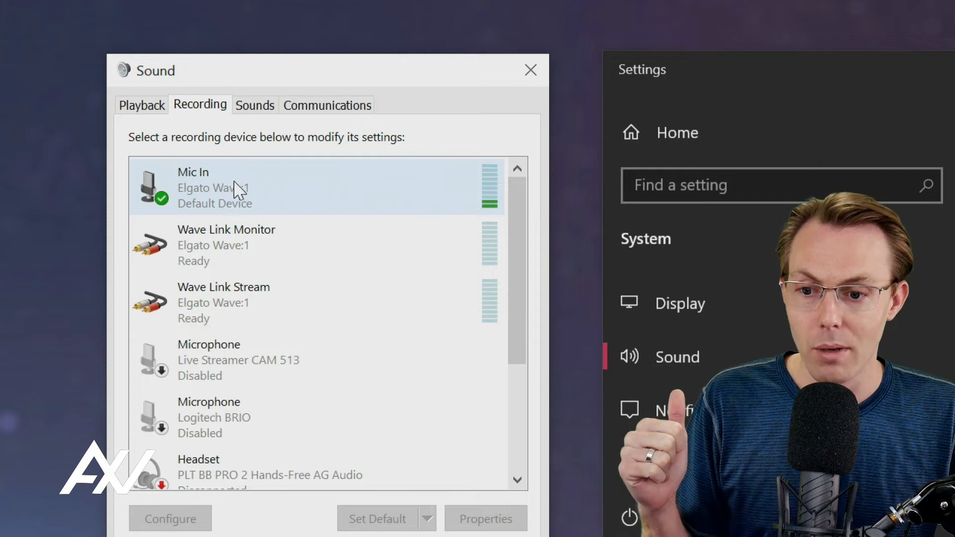
pyautogui.click(275, 187)
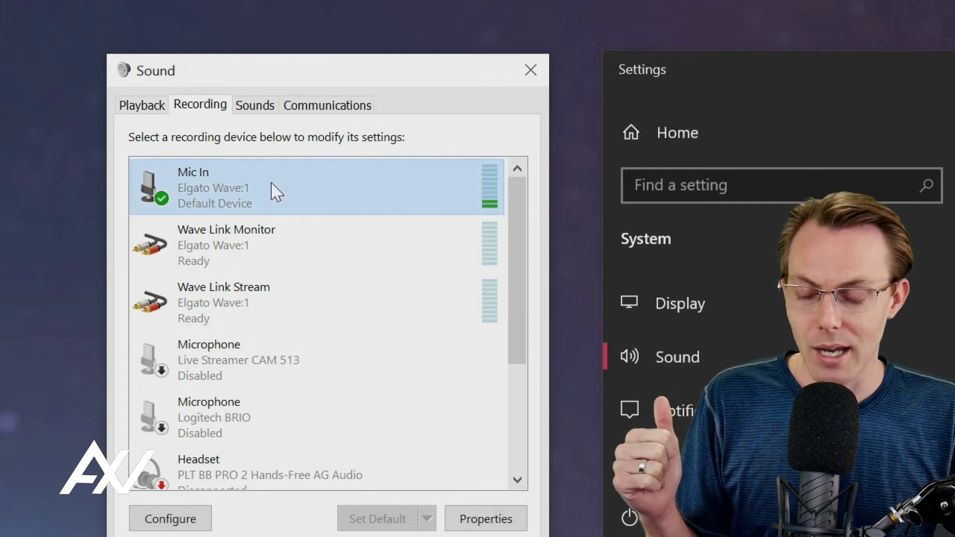
pyautogui.rightClick(275, 188)
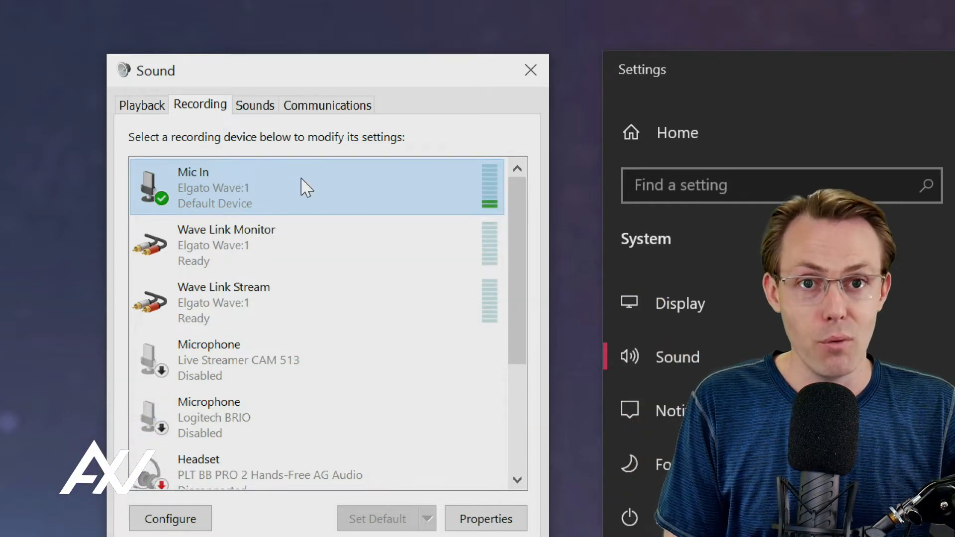
pyautogui.moveTo(204, 210)
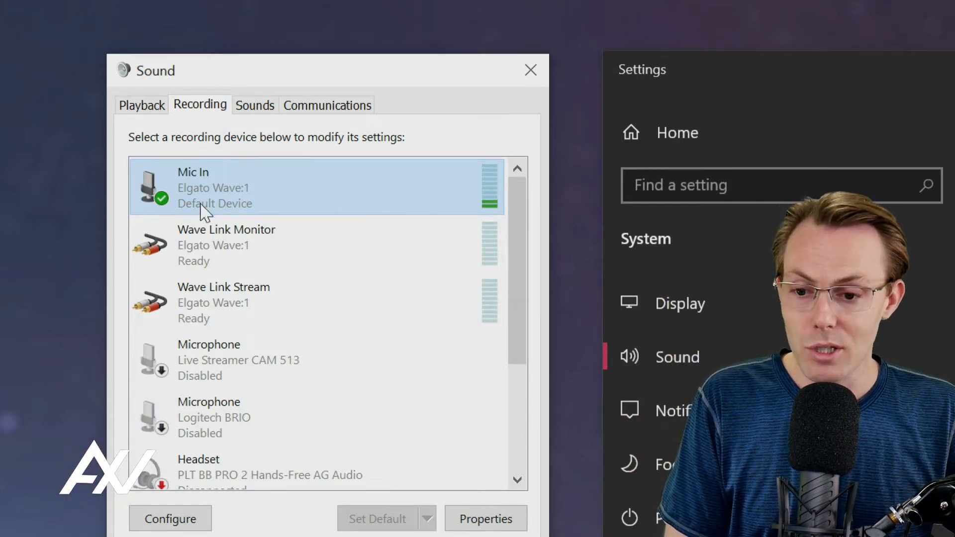
pyautogui.moveTo(317, 188)
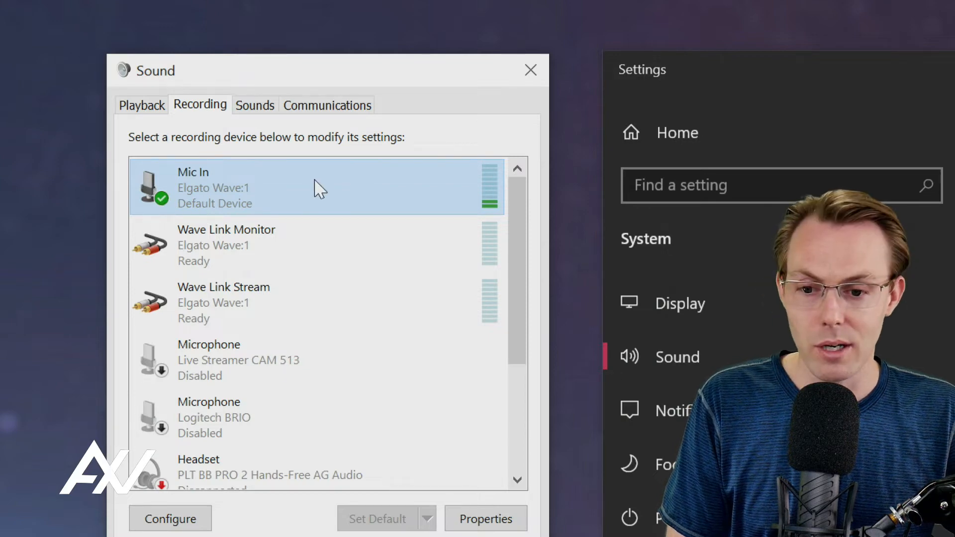
pyautogui.click(486, 518)
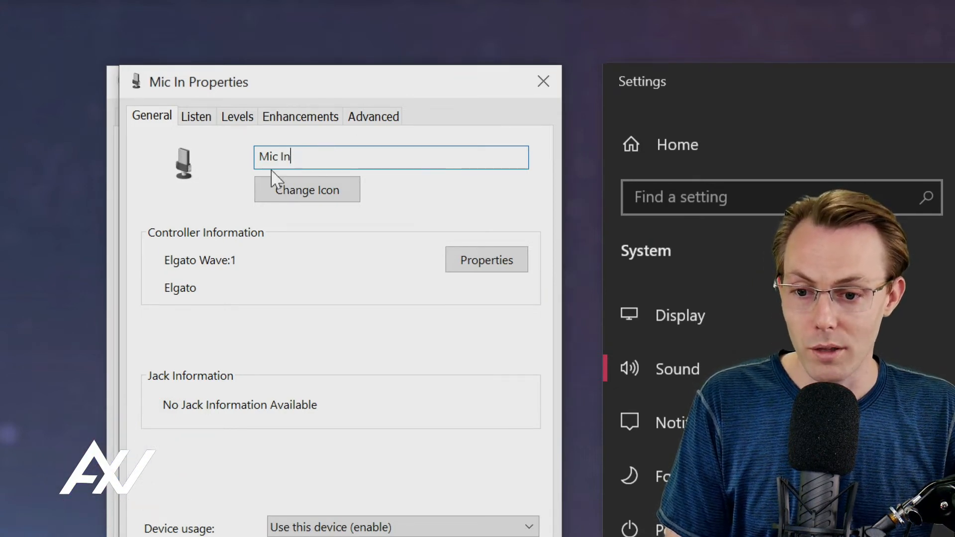
pyautogui.moveTo(213, 201)
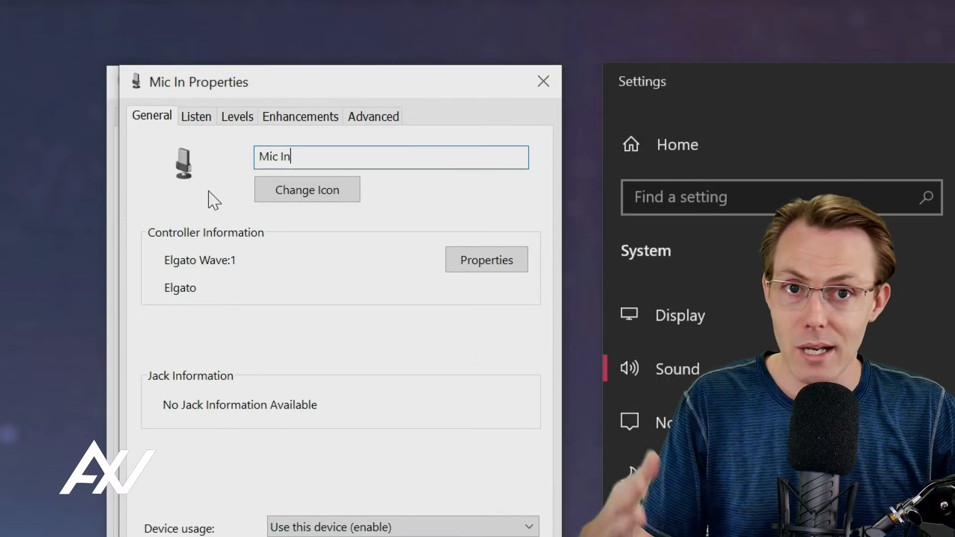
pyautogui.moveTo(246, 173)
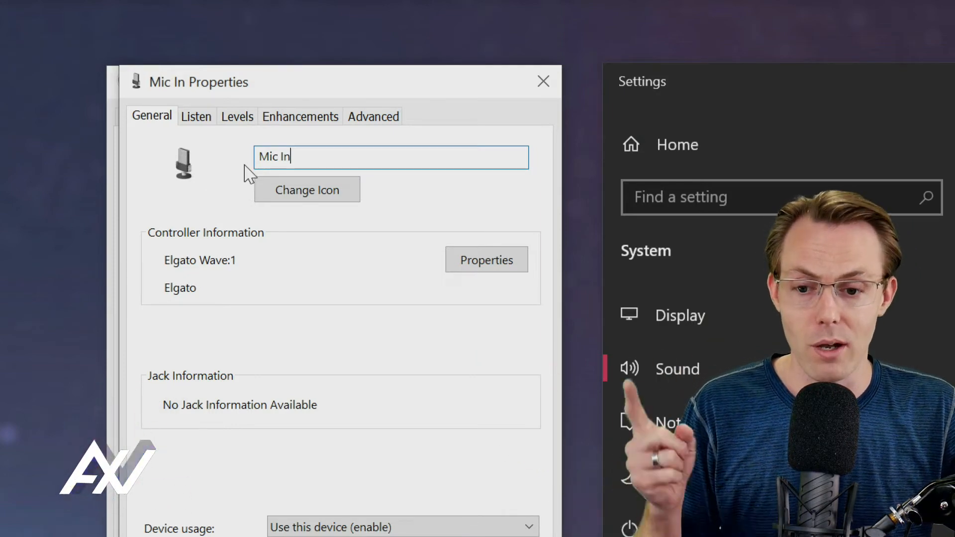
pyautogui.moveTo(196, 117)
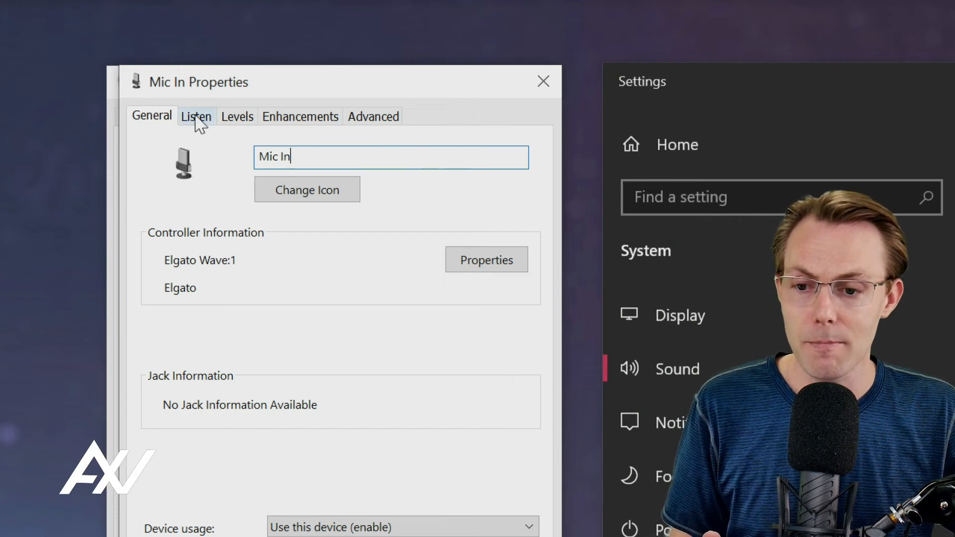
# - Show the Mic In listen options, leaving Listen to this device unchecked
pyautogui.click(196, 117)
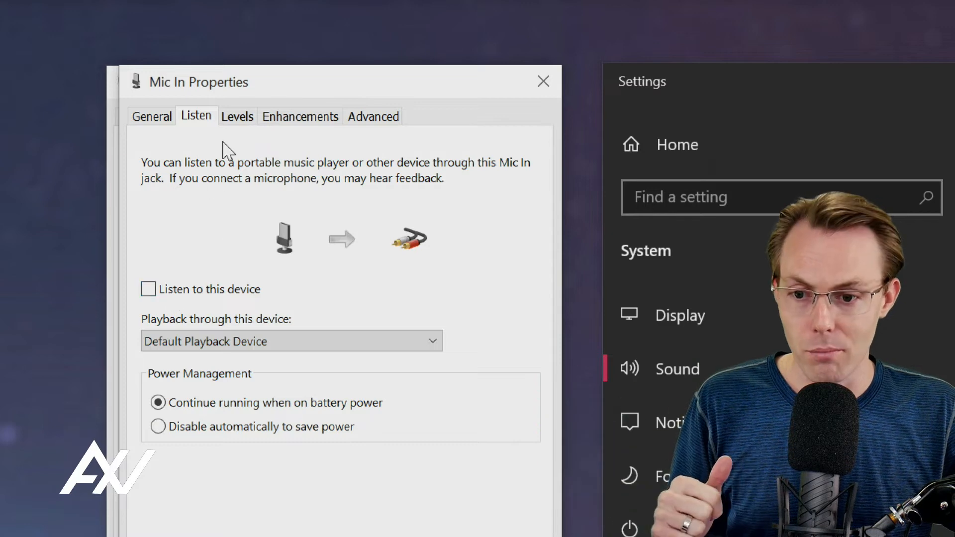
# - Lower the Mic In recording level from 79 to 75
pyautogui.click(236, 116)
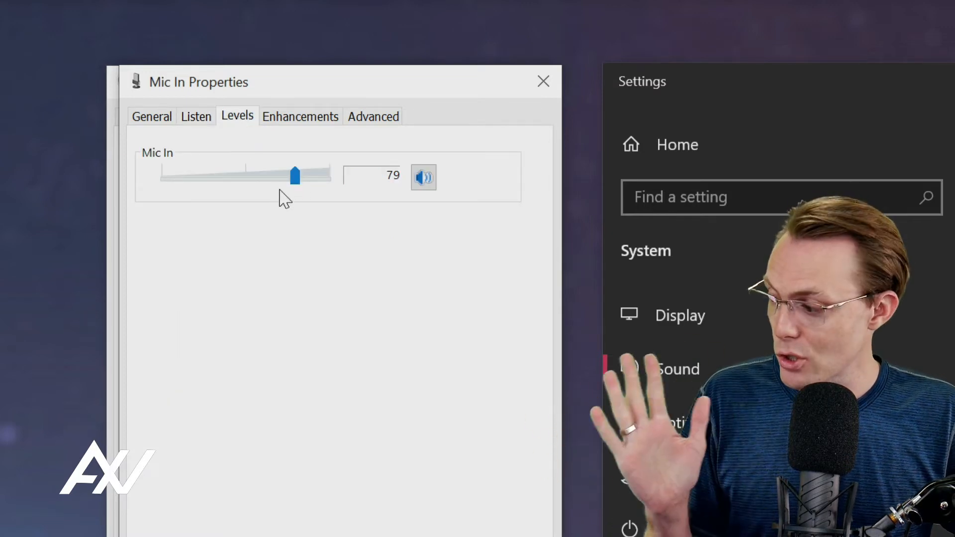
pyautogui.moveTo(295, 175); pyautogui.dragTo(290, 175)
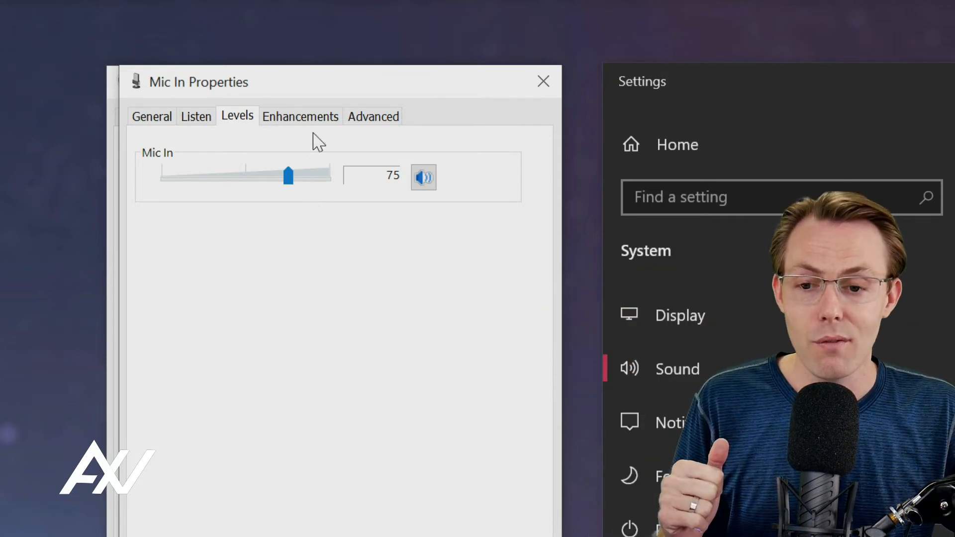
# - Leave Mic In enhancements enabled and show its 1 channel, 24 bit, 48000 Hz default format
pyautogui.click(300, 117)
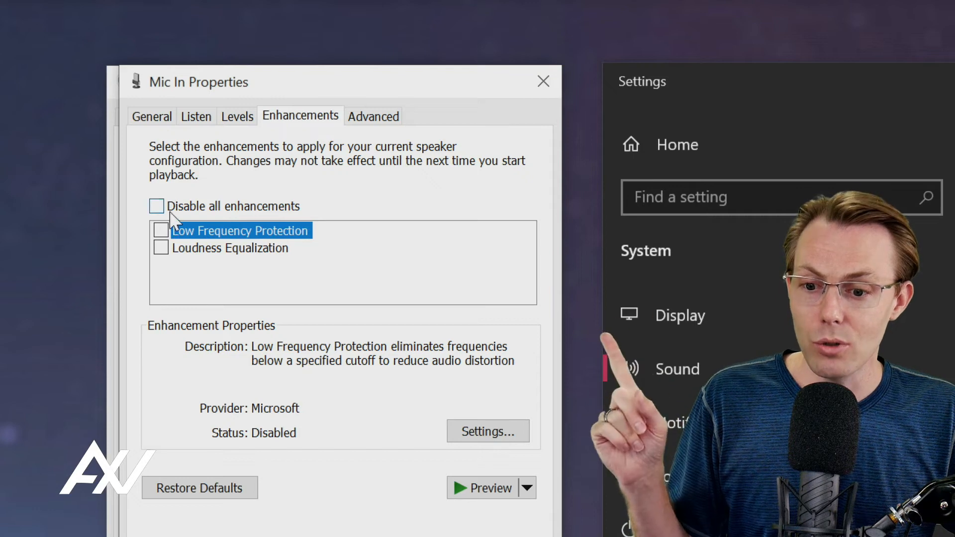
pyautogui.moveTo(423, 204)
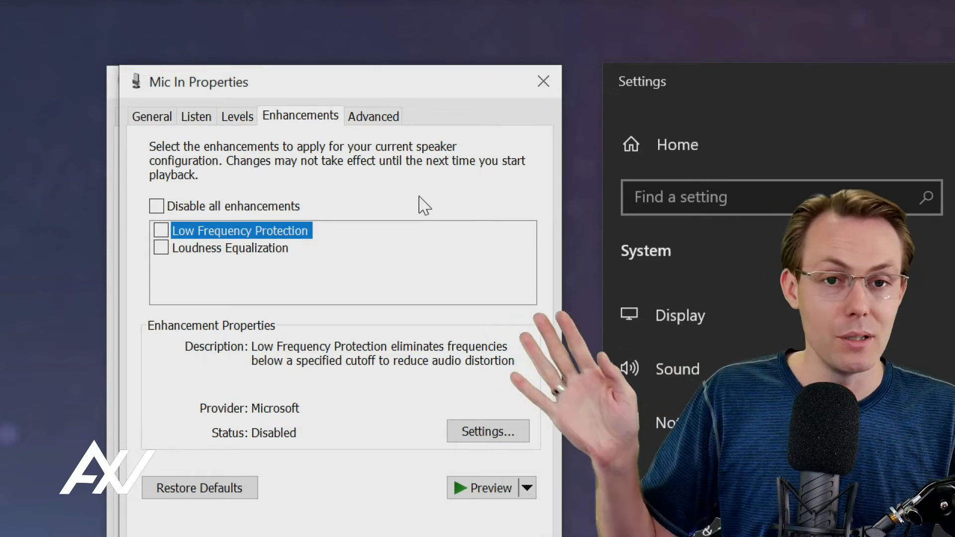
pyautogui.click(372, 116)
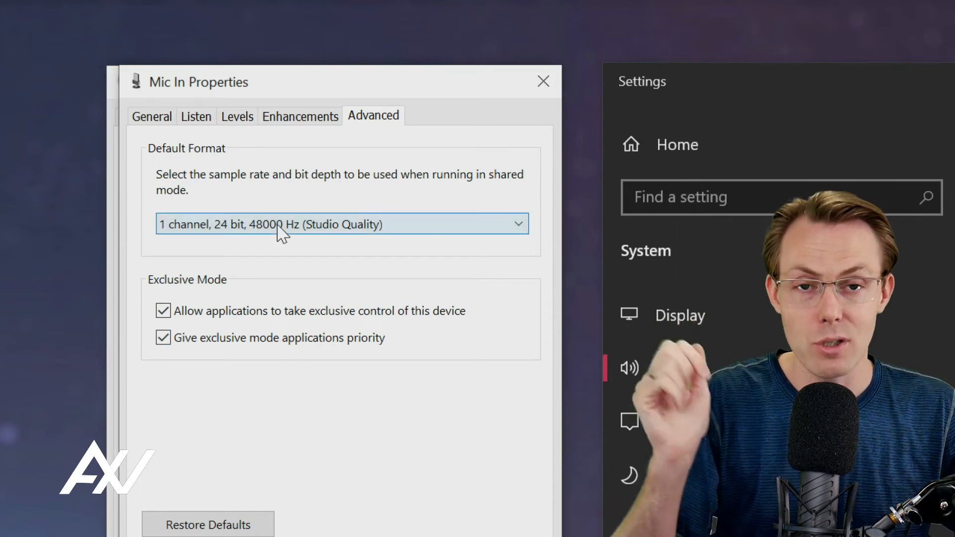
# - Keep Mic In at 1 channel, 24 bit, 48000 Hz and close both sound windows back to Settings
pyautogui.click(340, 224)
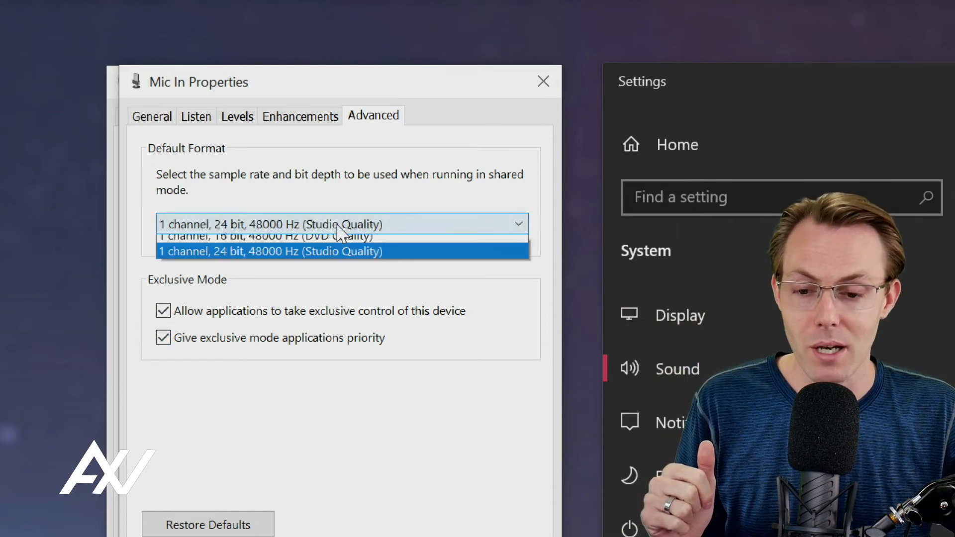
pyautogui.moveTo(382, 258)
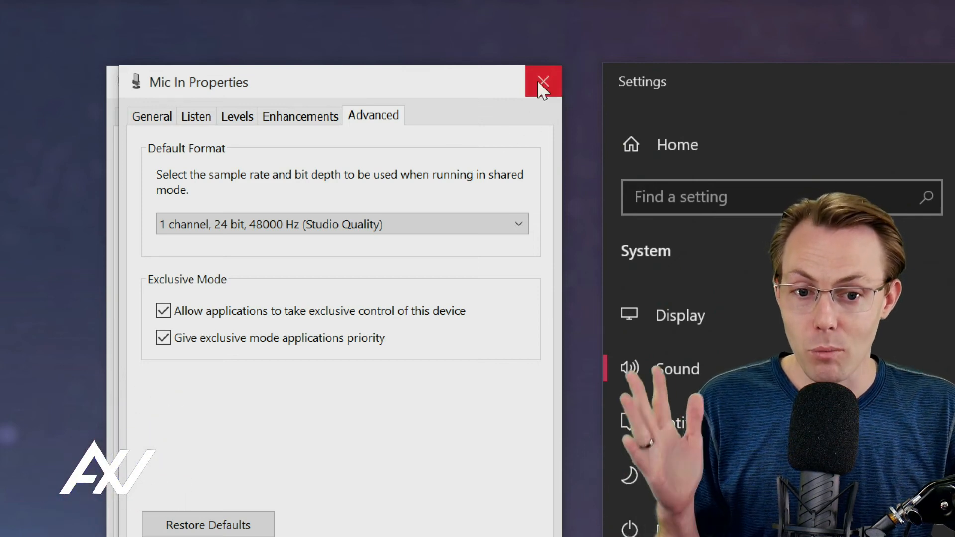
pyautogui.click(543, 81)
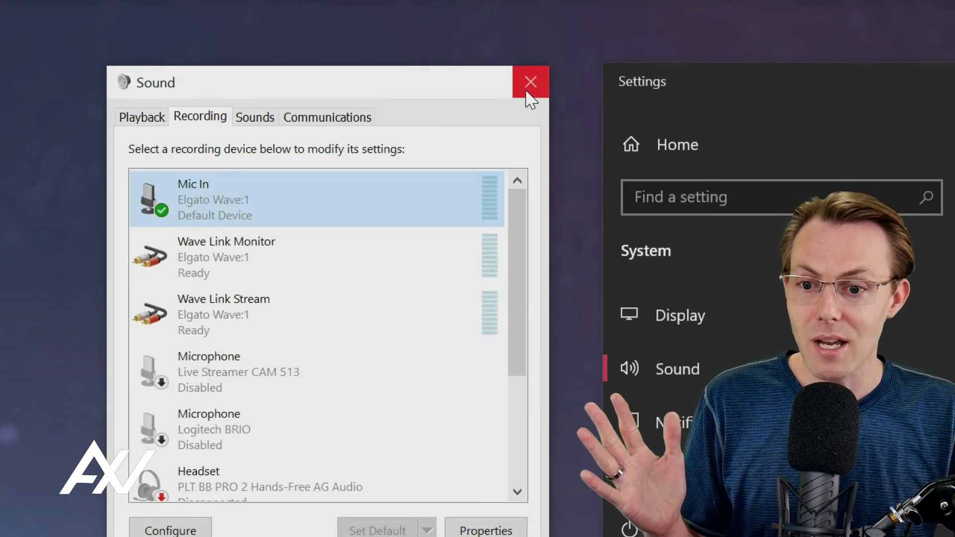
pyautogui.click(530, 82)
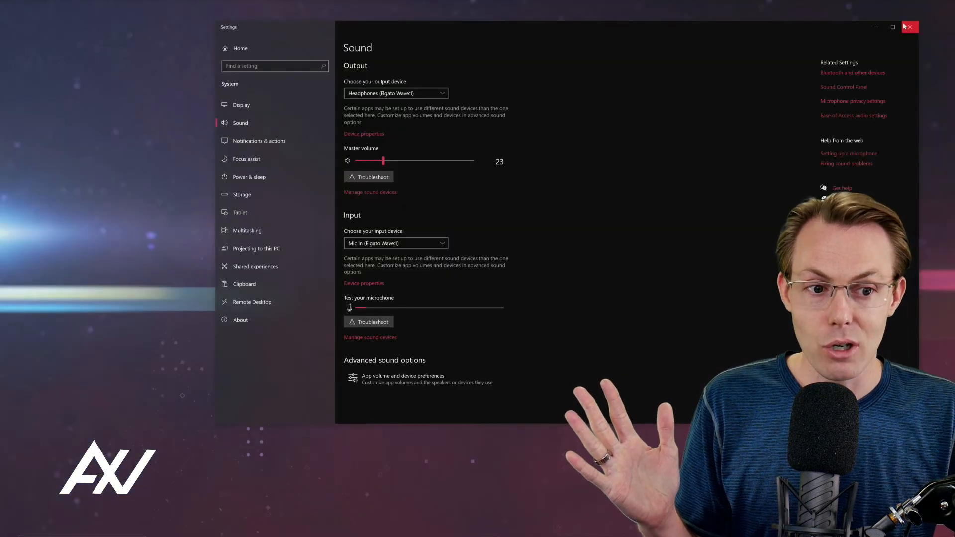